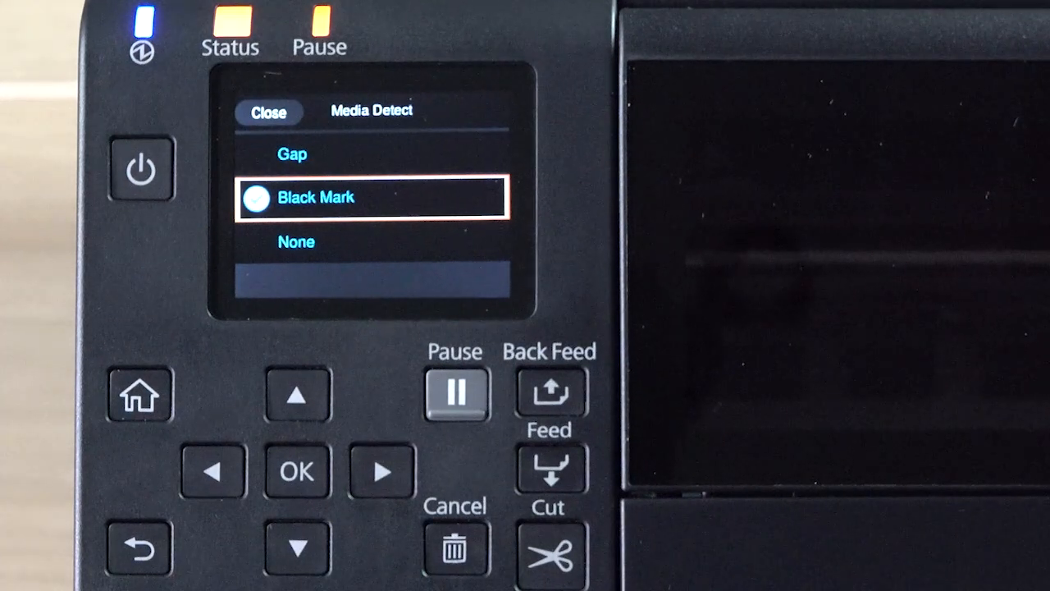
Step: Select Gap as the media detection method in the Media Detect list
left_click(297, 394)
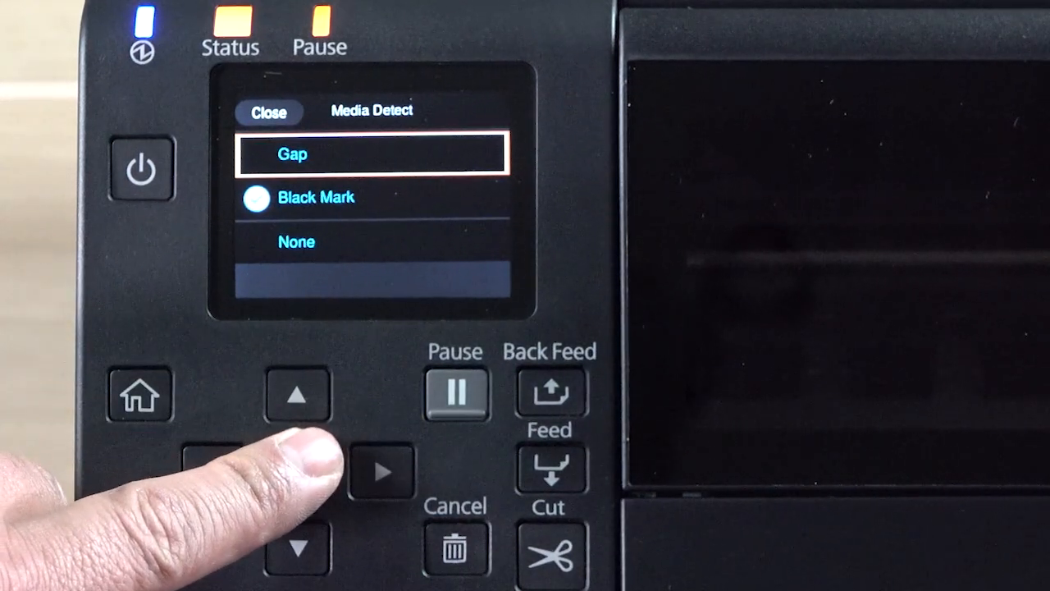
left_click(297, 471)
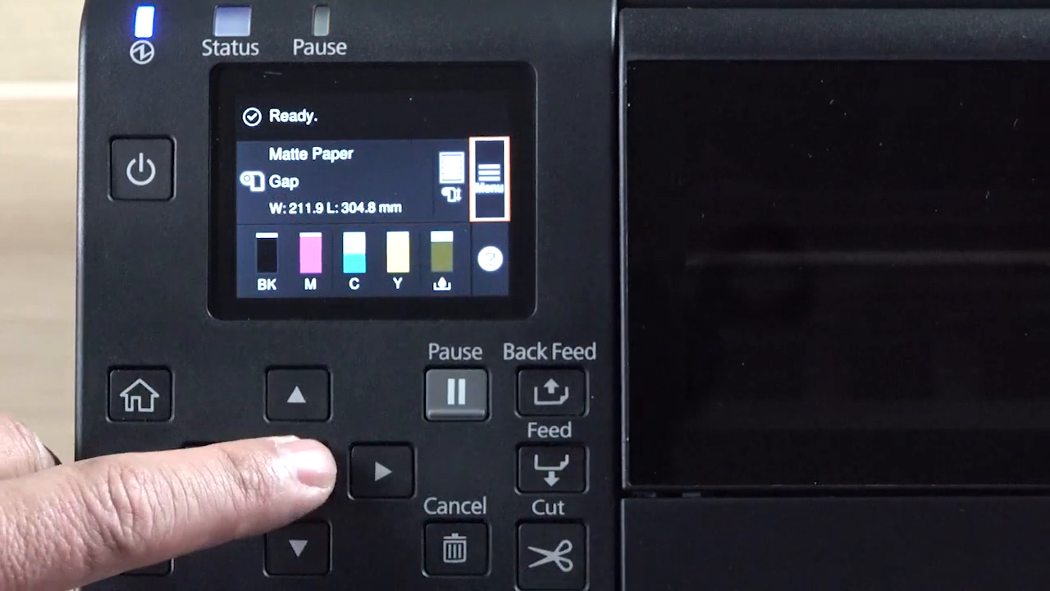
Step: Enter Maintenance from the Settings menu and move down its option list
left_click(381, 472)
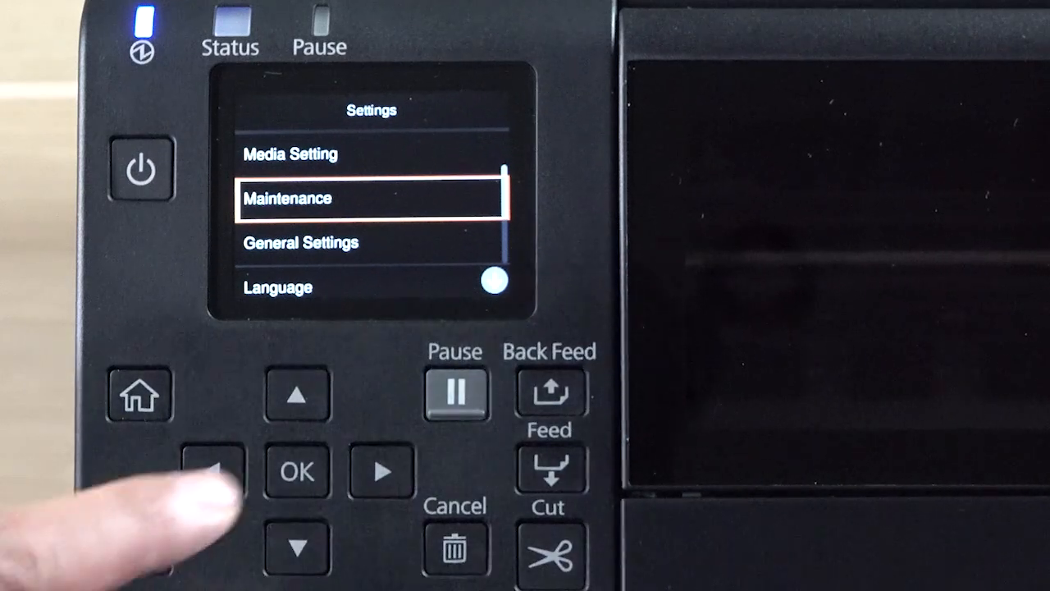
left_click(297, 469)
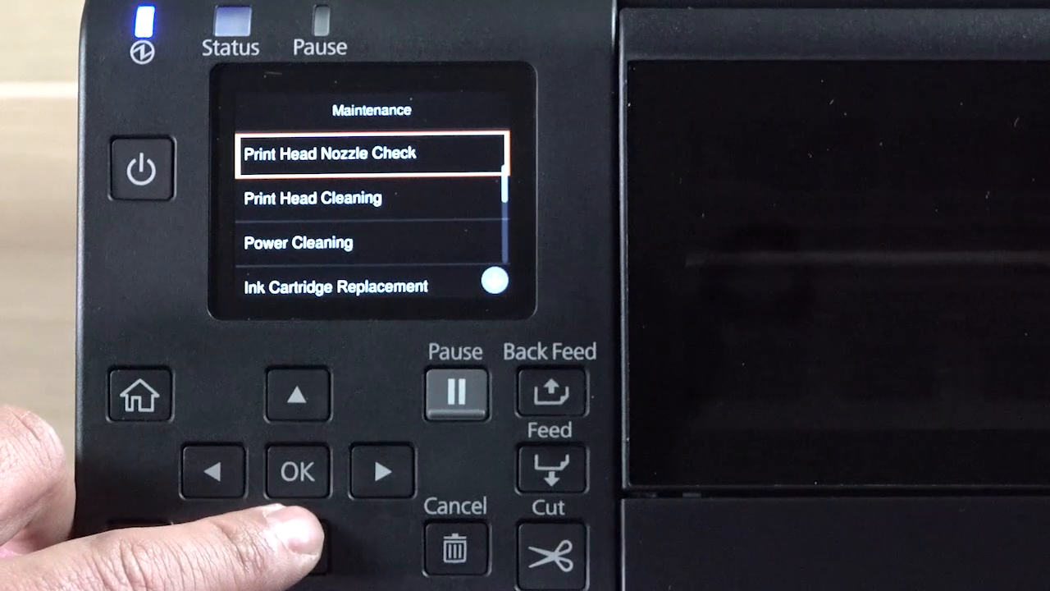
left_click(297, 394)
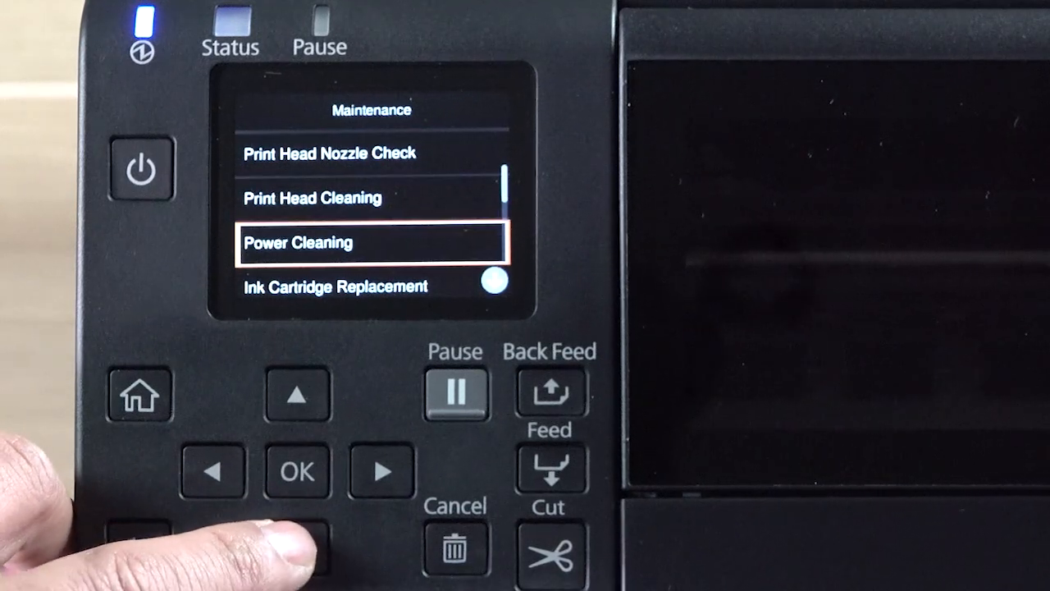
left_click(297, 394)
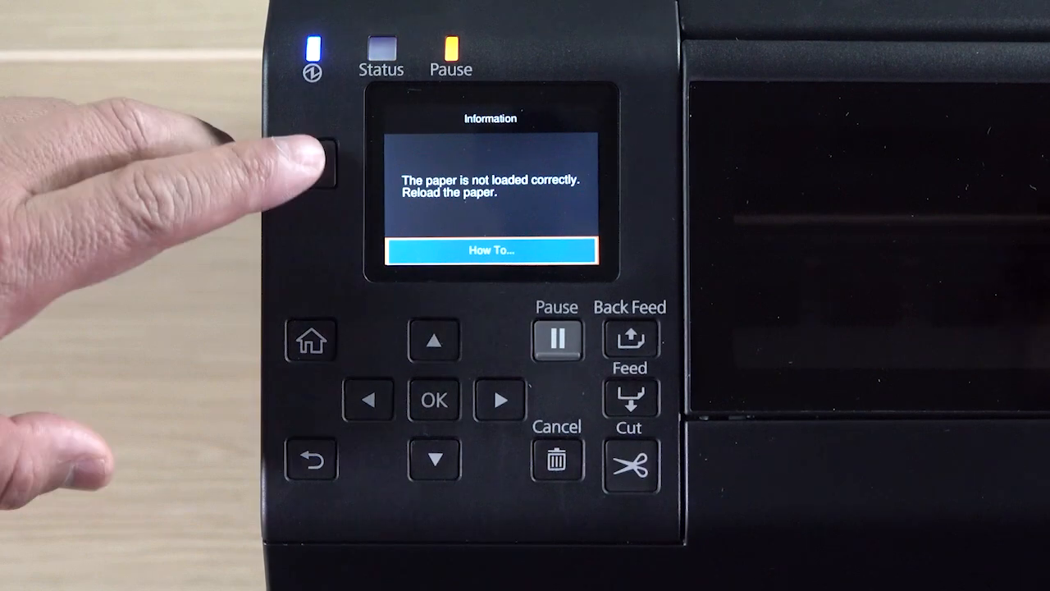
Step: Dismiss the reload-paper notice to reach the Paper feed error screen with Media Source
left_click(311, 166)
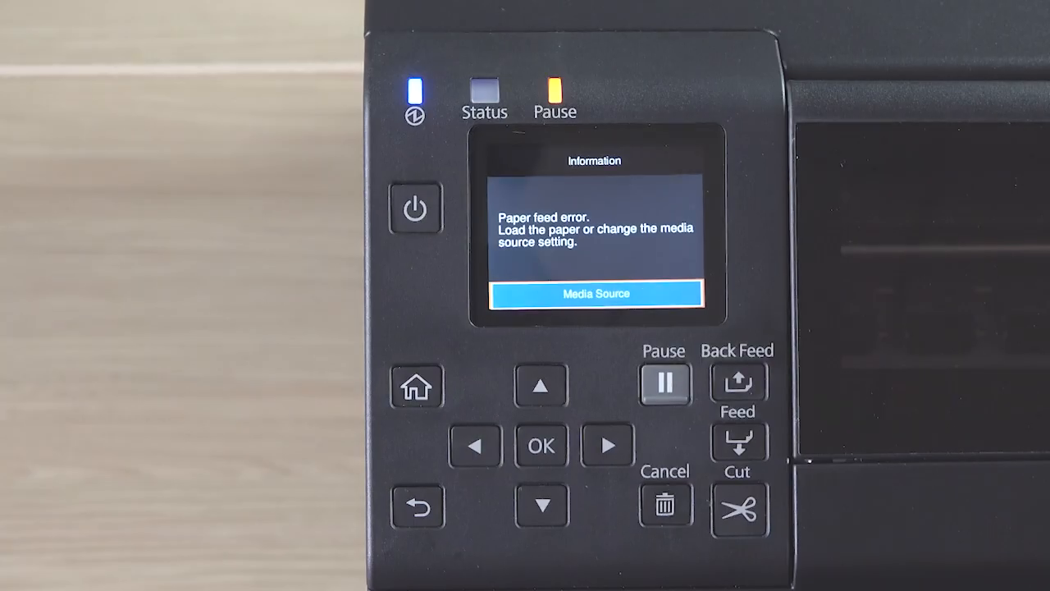
Step: Choose Rear Feed as the media source to answer the paper feed error
left_click(541, 446)
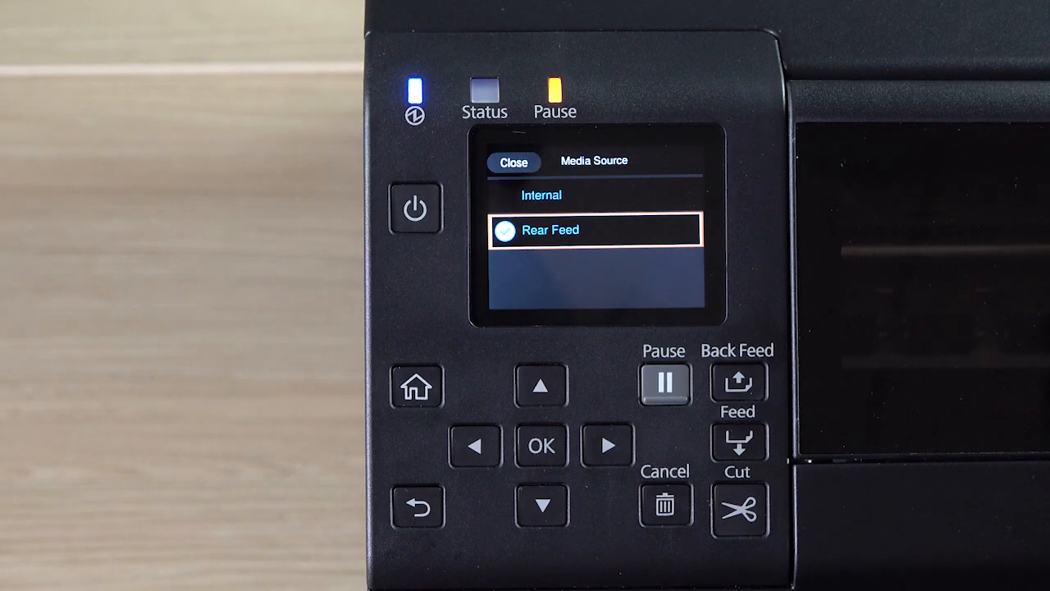
left_click(541, 447)
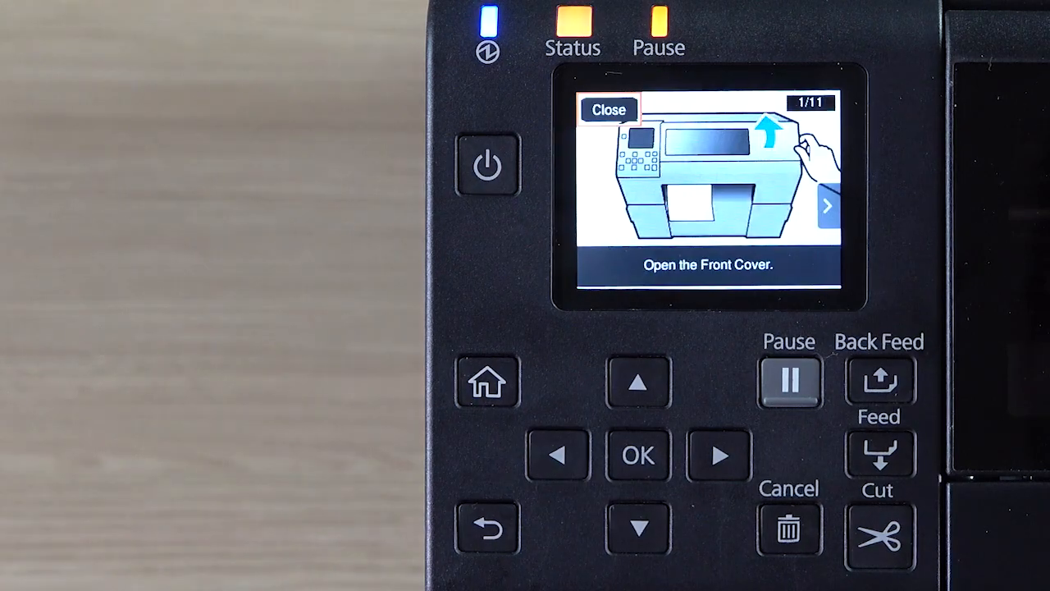
Step: Page to the end of the 11-step loading guide and resume printing, raising the Paper jam notice
left_click(788, 381)
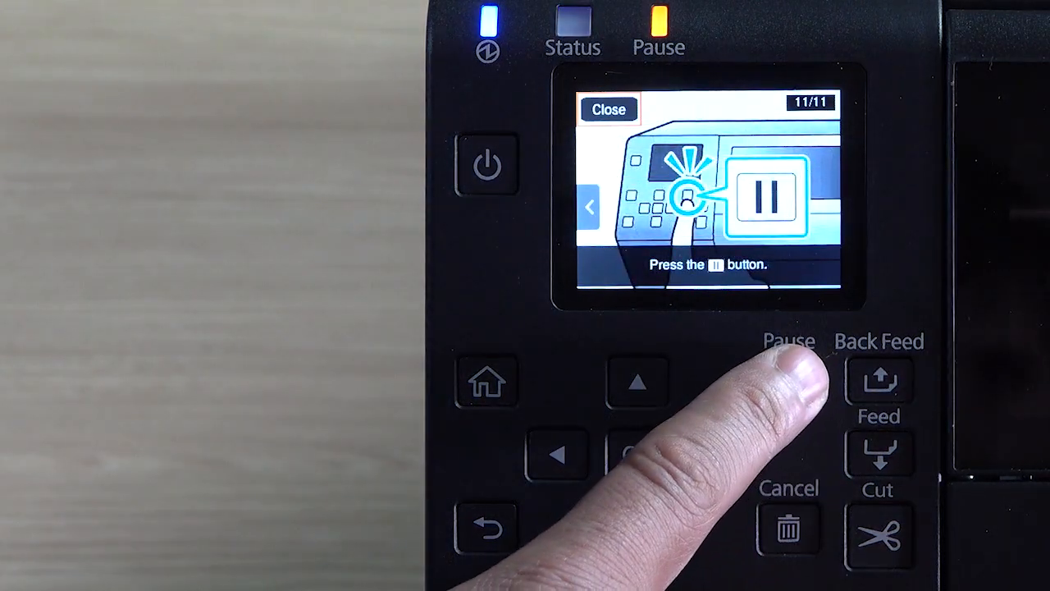
left_click(788, 381)
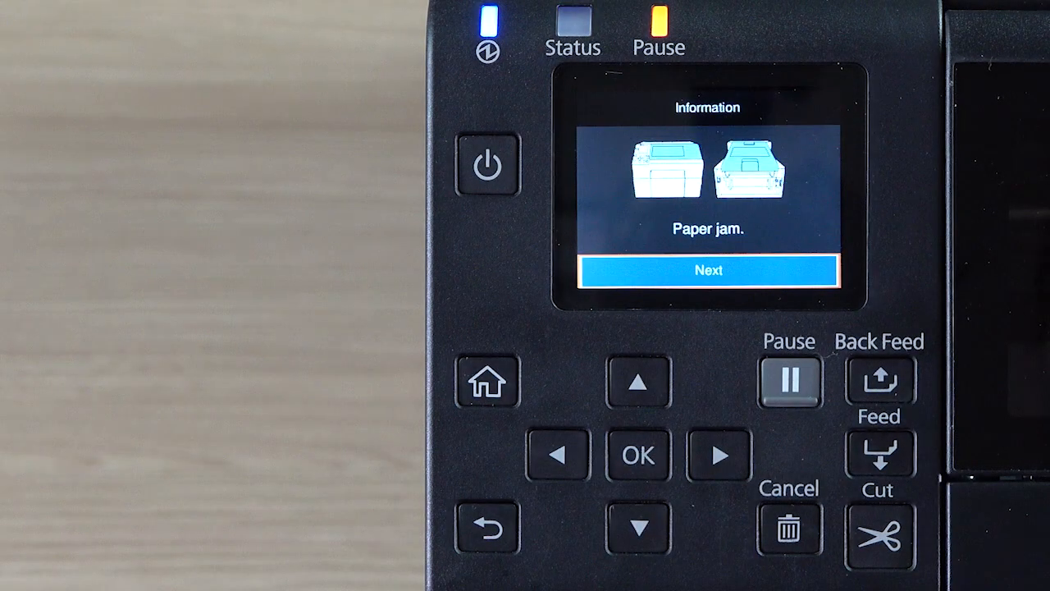